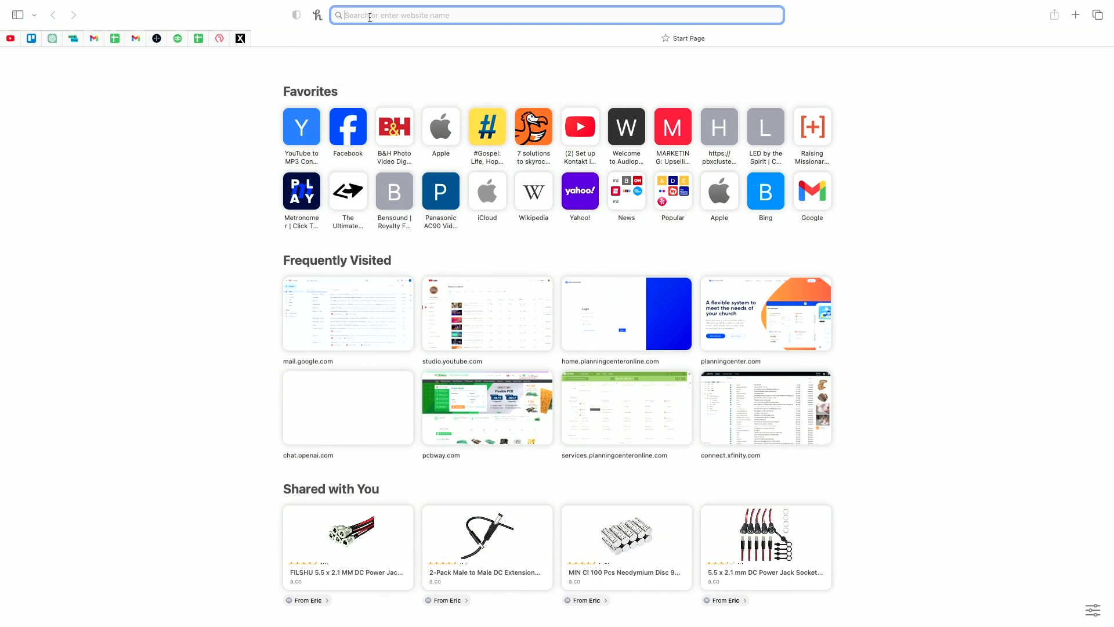
# Find the ATEM Switchers 9.3.2 Update for ATEM Mini Pro on blackmagicdesign.com support
pyautogui.write('blackmagicdesign.com')
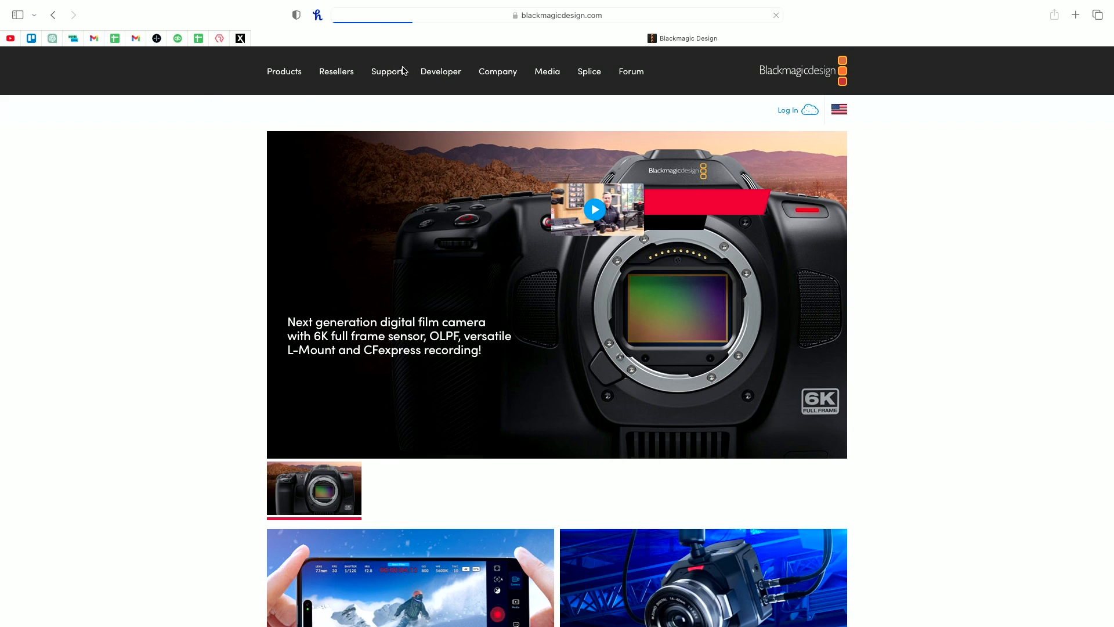
pyautogui.click(388, 71)
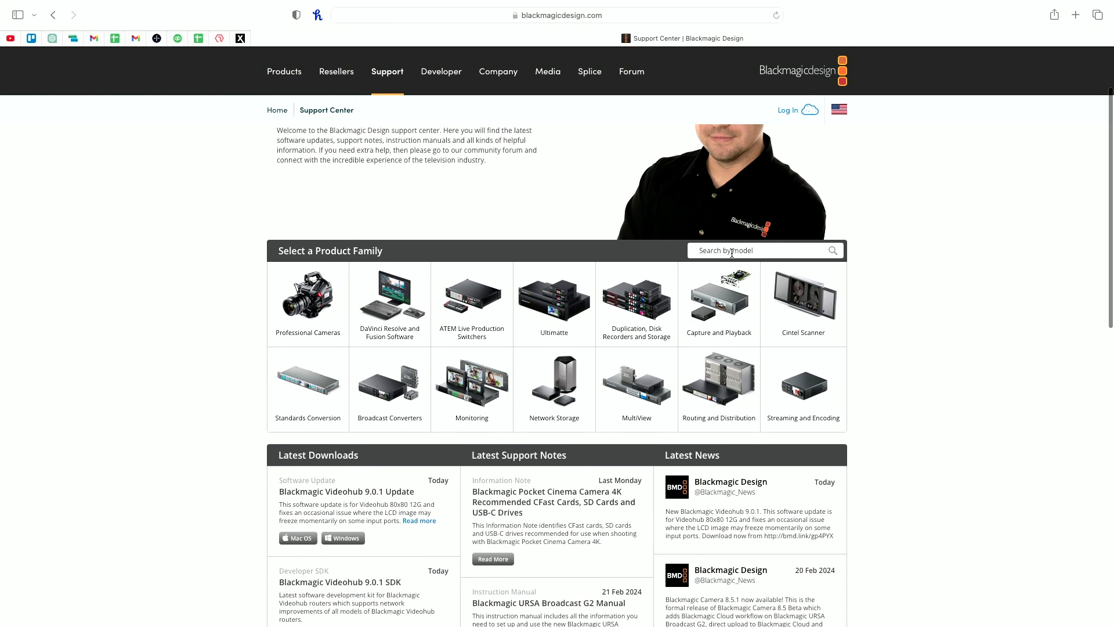
pyautogui.write('ATEM Mini Pro')
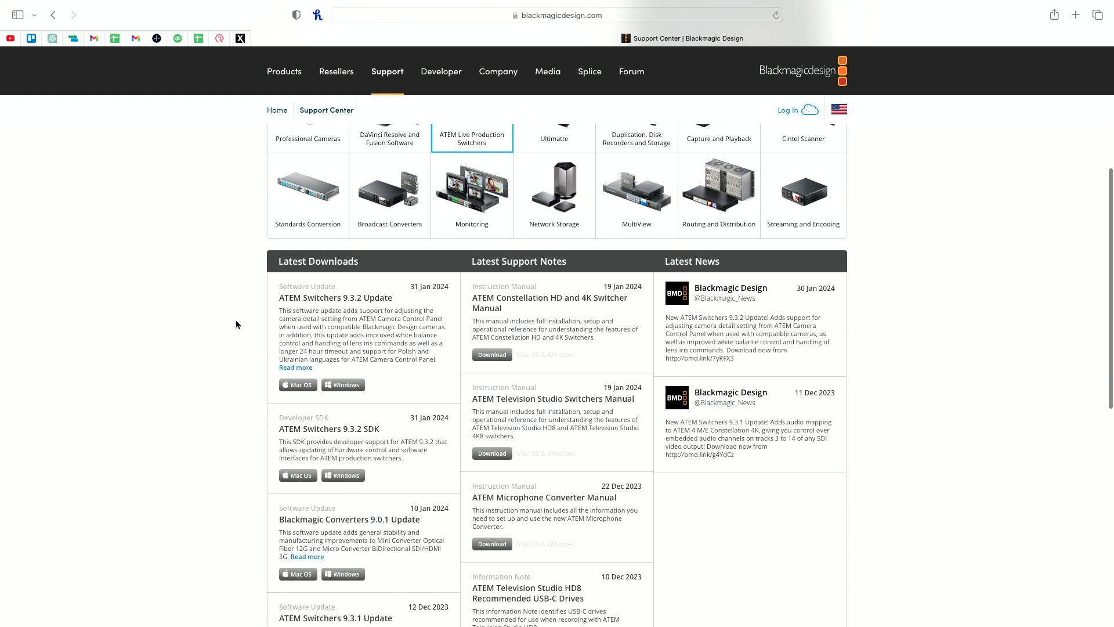
pyautogui.scroll(-3)
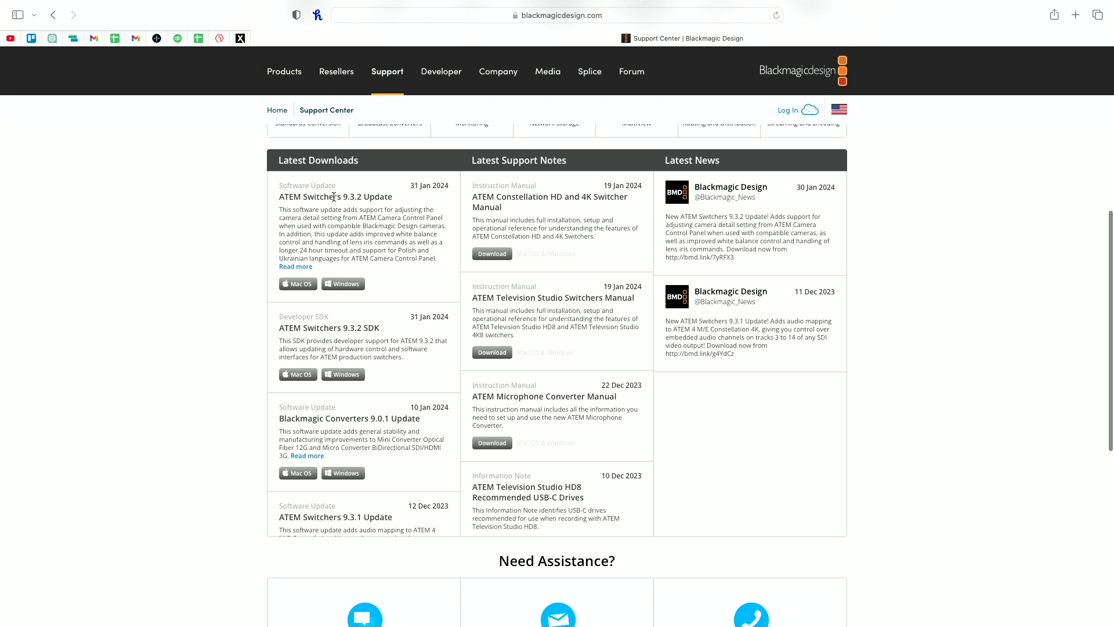
pyautogui.click(297, 283)
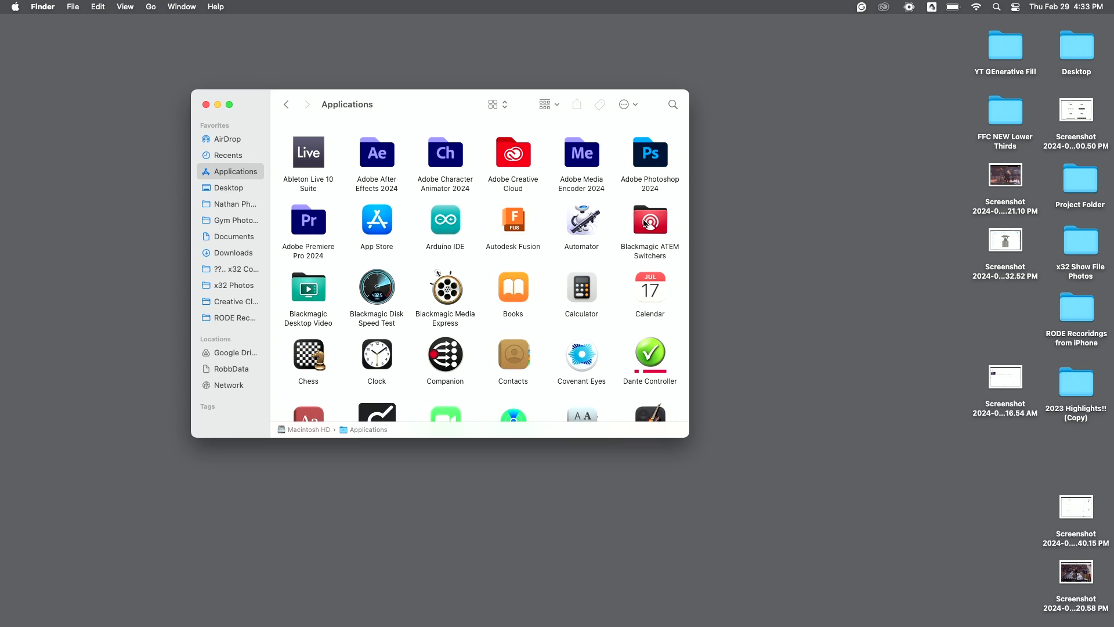
# Launch ATEM Software Control from the Finder Applications folder
pyautogui.doubleClick(650, 220)
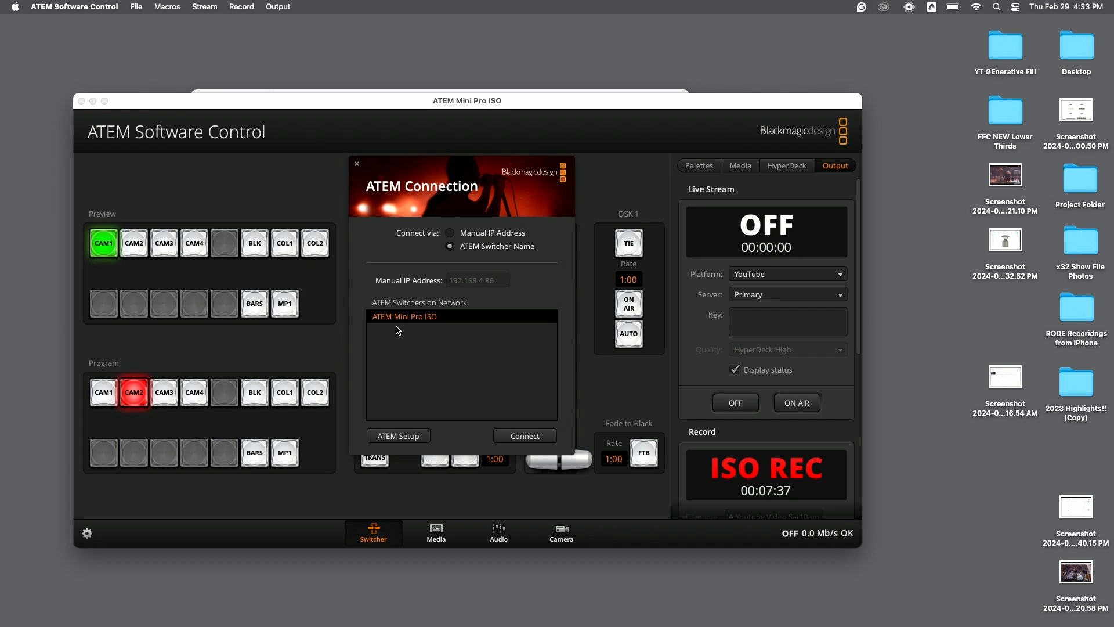
# Connect to the ATEM Mini Pro ISO and set the switcher video standard to 1080p59.94
pyautogui.click(356, 164)
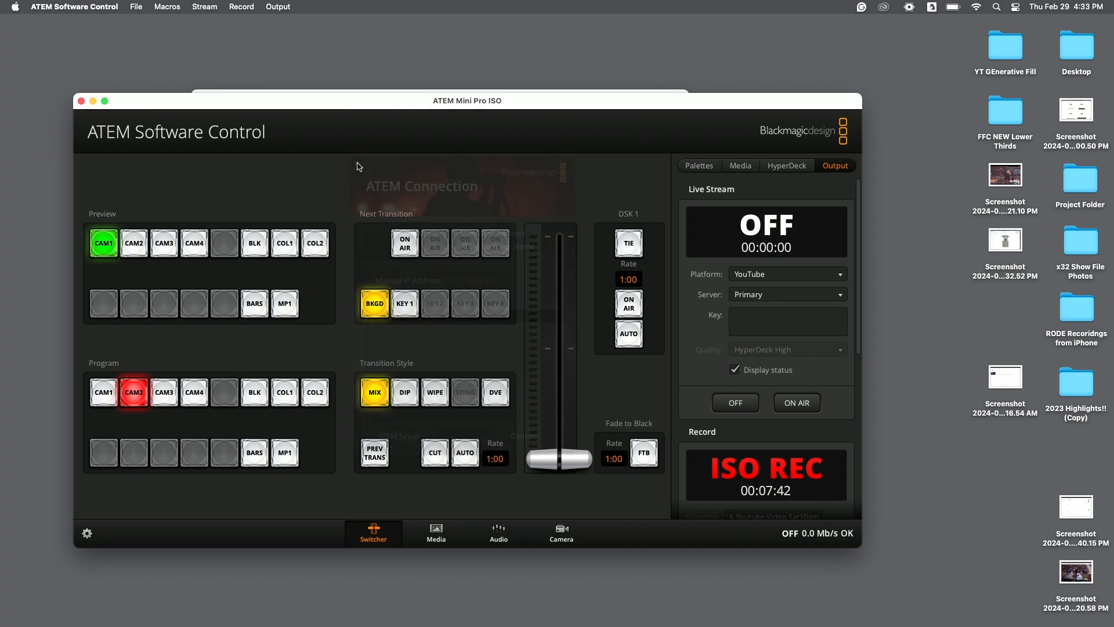
pyautogui.click(87, 533)
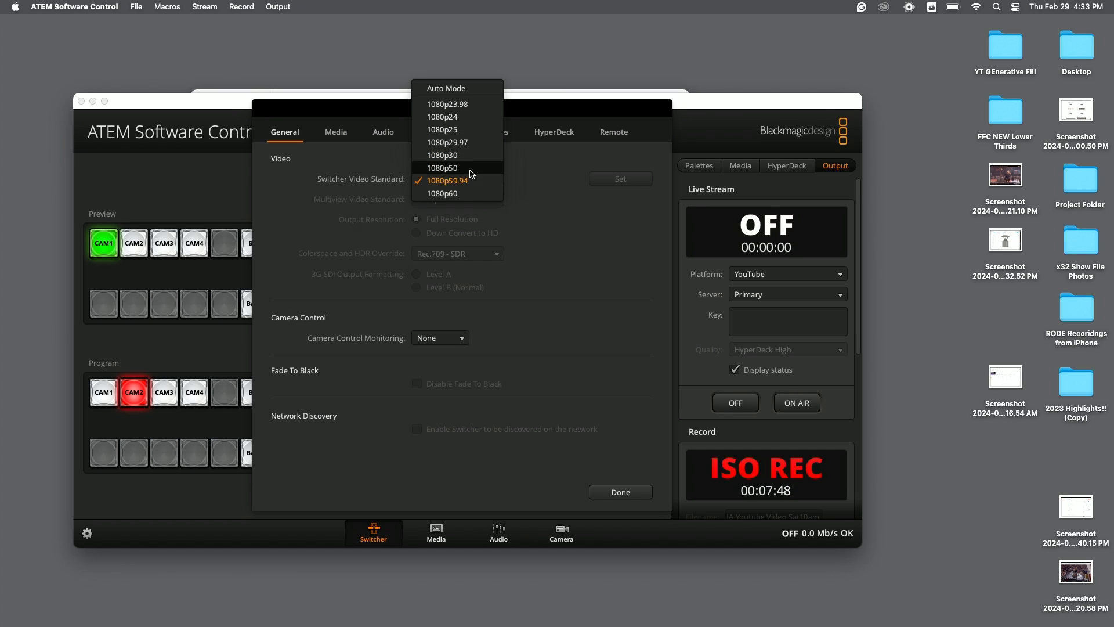
pyautogui.click(445, 180)
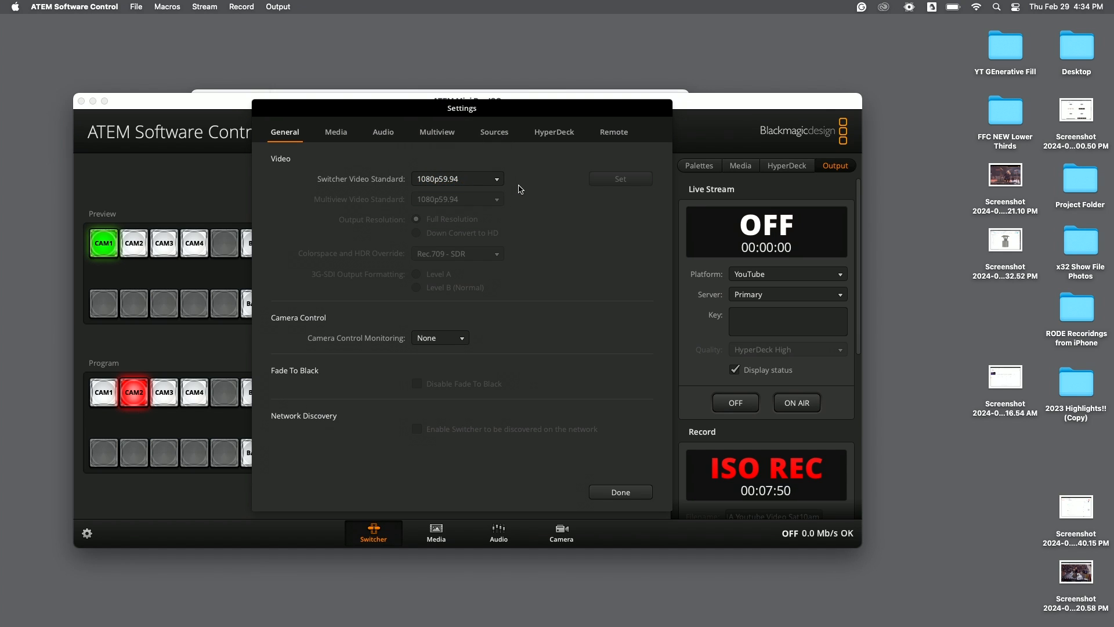
pyautogui.click(619, 492)
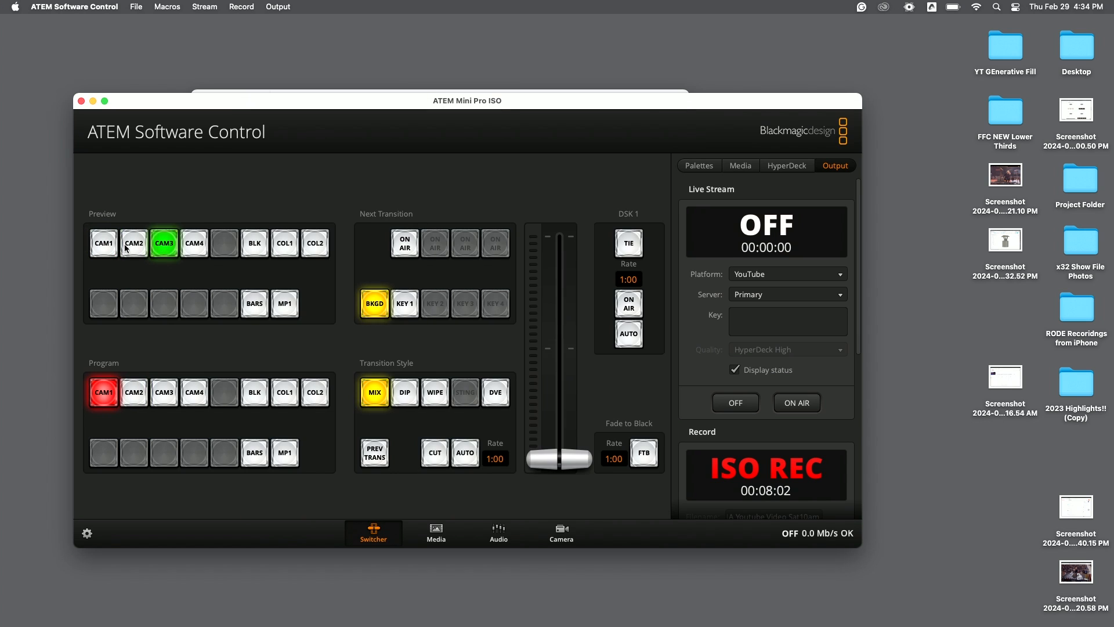
# Switch the preview bus between CAM2 and the next camera button
pyautogui.click(132, 242)
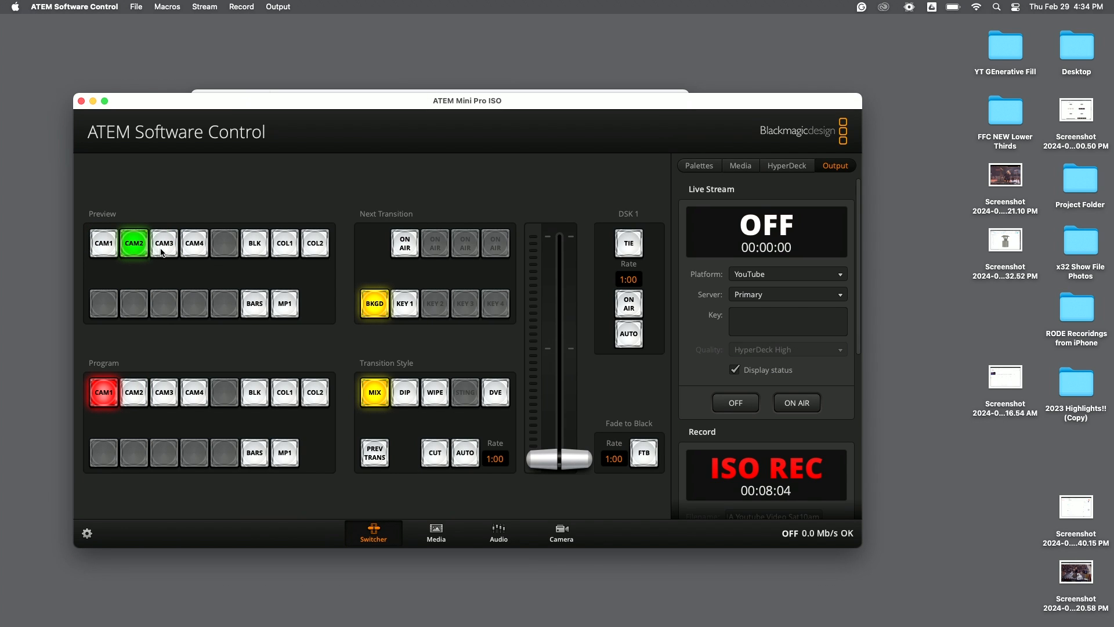
pyautogui.click(194, 243)
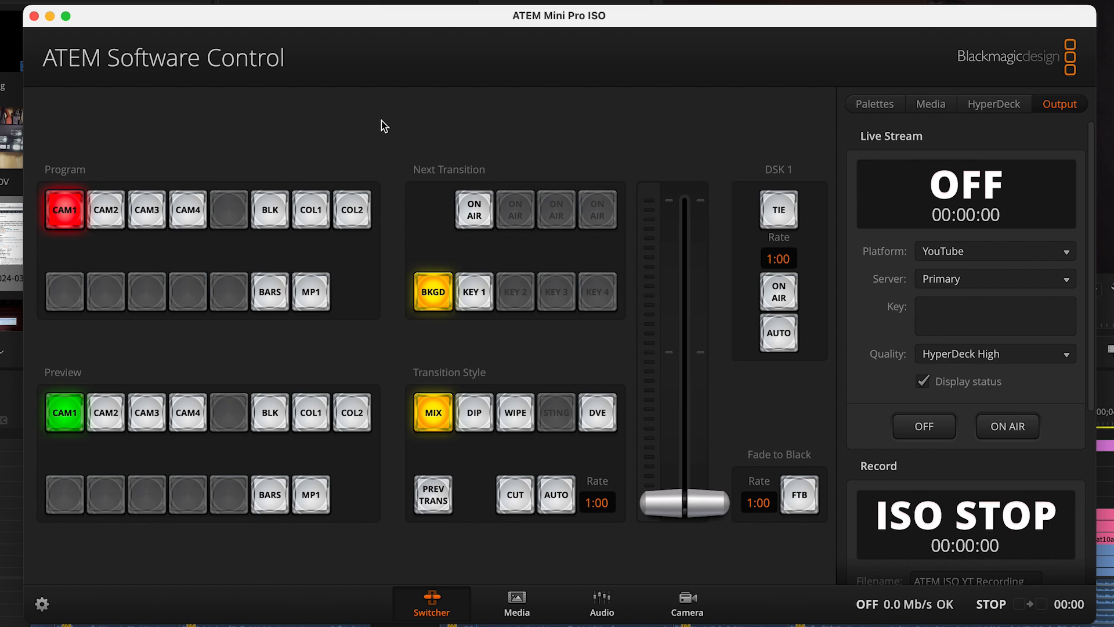
# In Audio > General settings, try Mic plug-in power for MIC 1, then leave MIC 1 and MIC 2 at Line
pyautogui.click(42, 603)
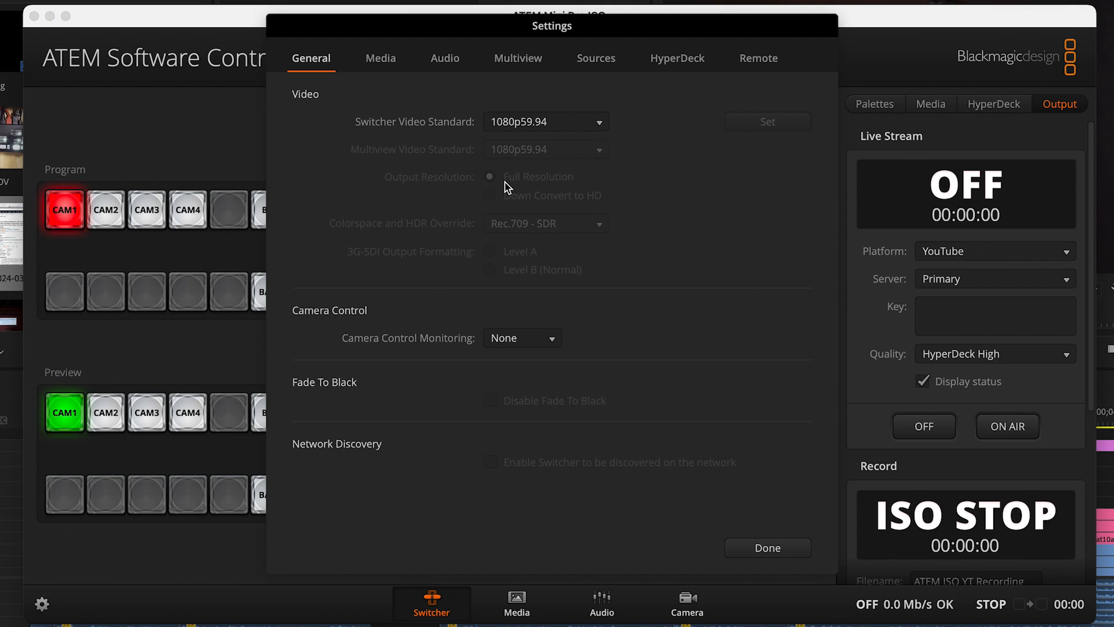
pyautogui.click(445, 58)
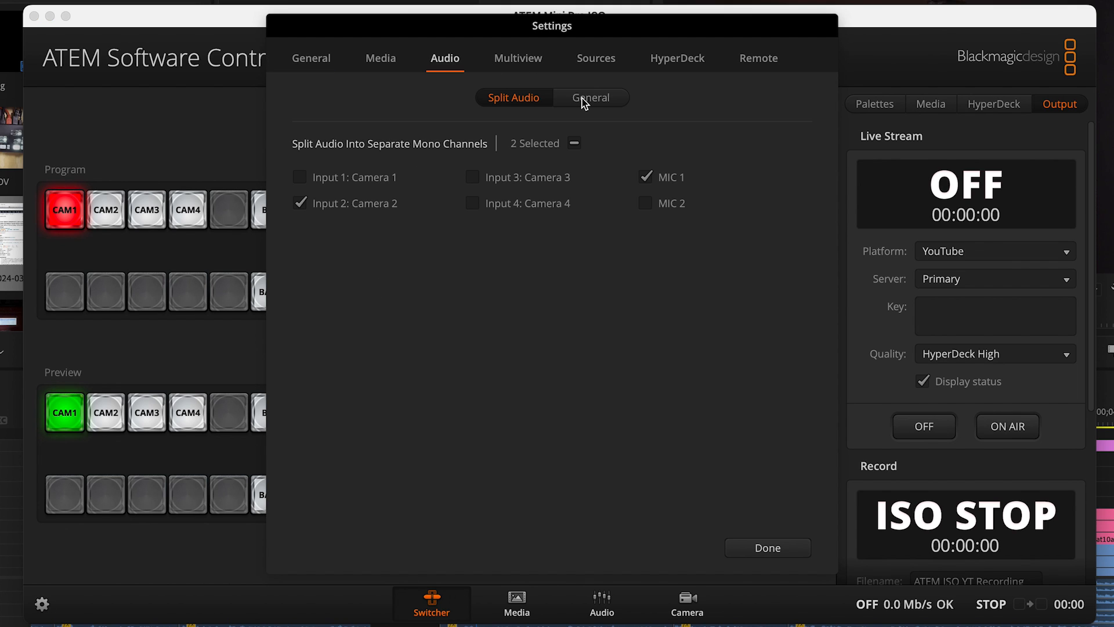
pyautogui.click(591, 97)
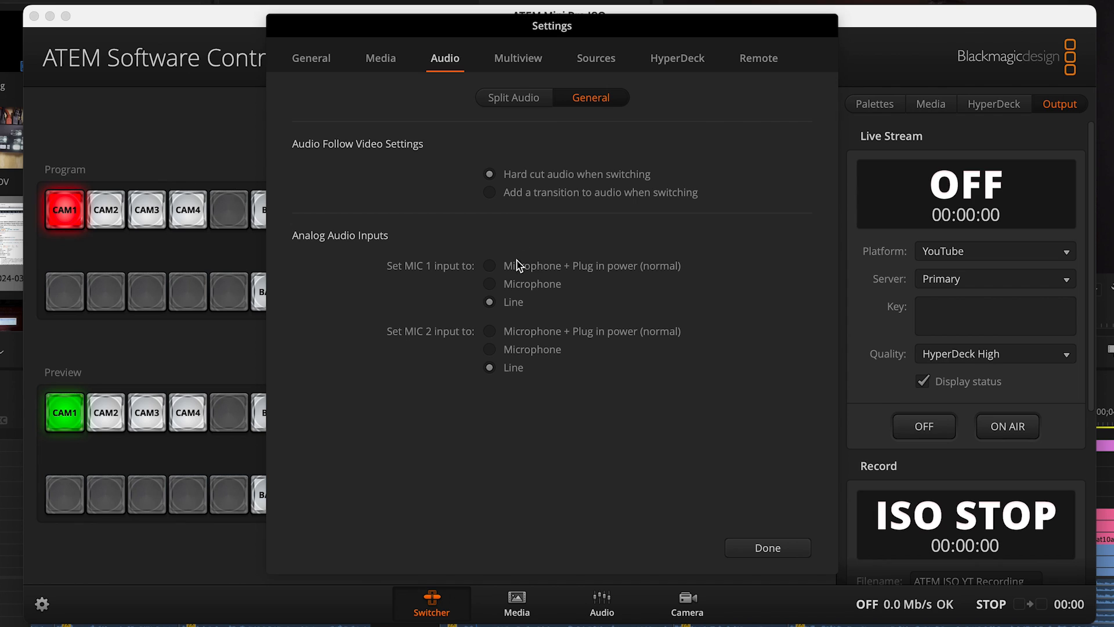
pyautogui.click(490, 265)
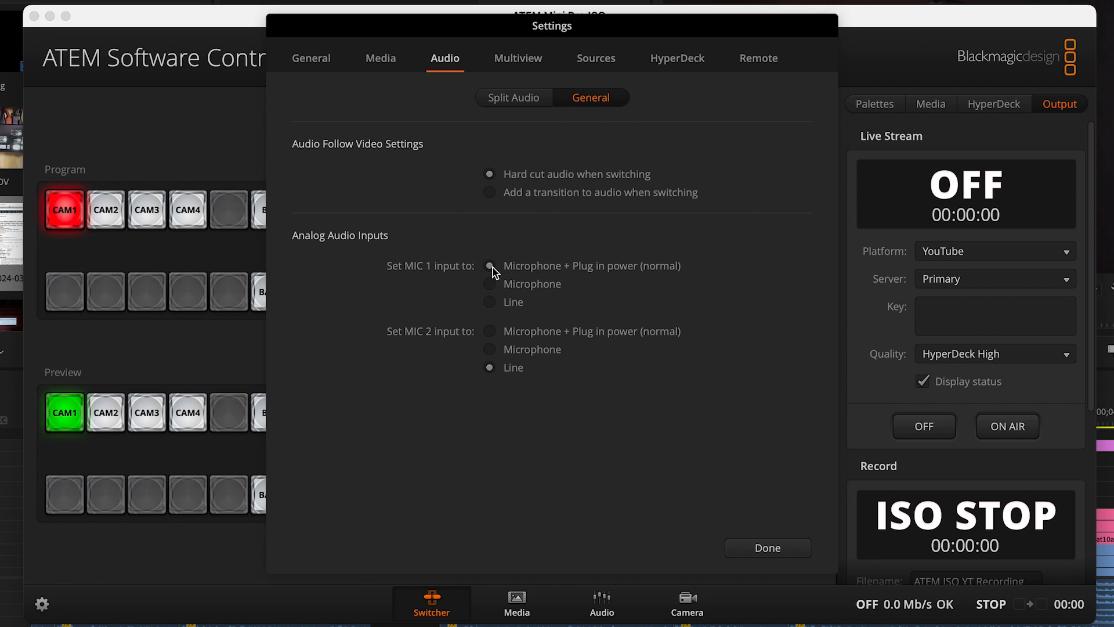
pyautogui.click(490, 302)
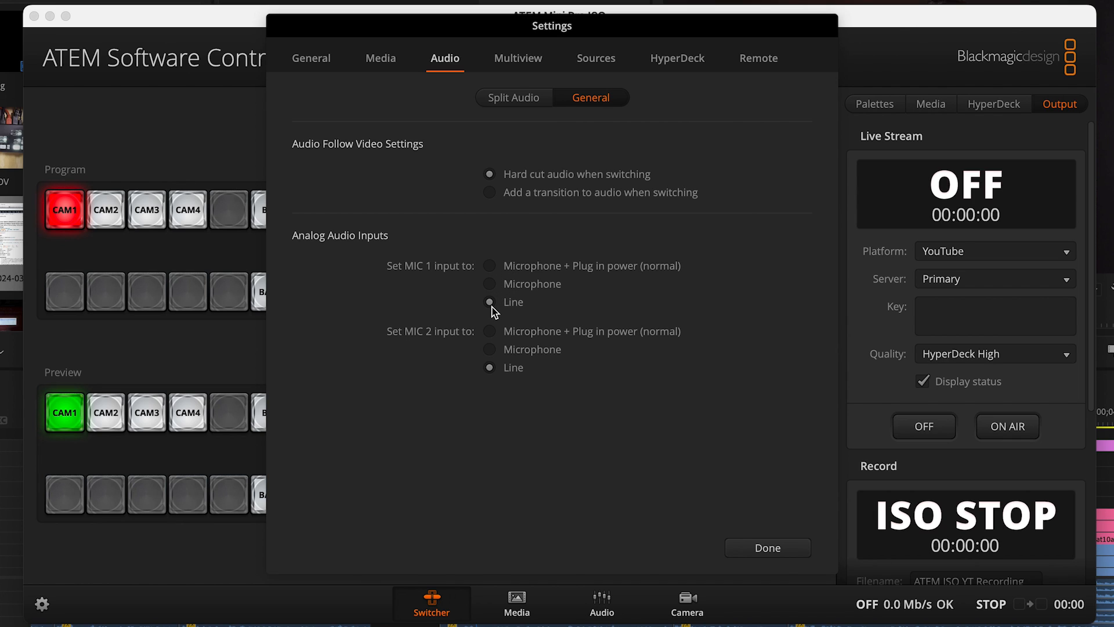
pyautogui.click(767, 548)
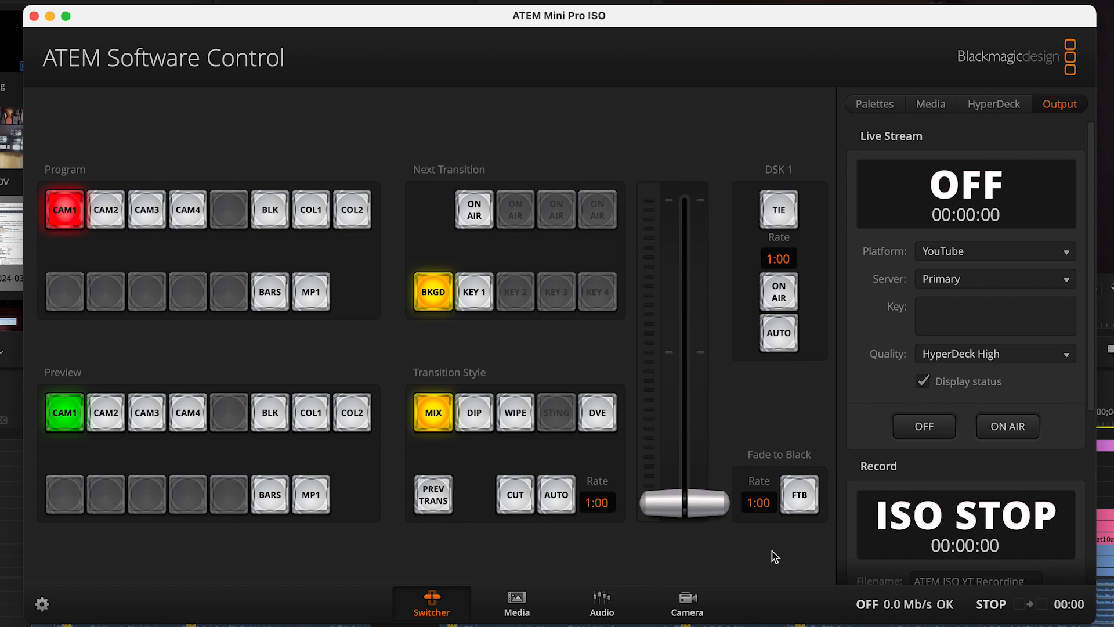